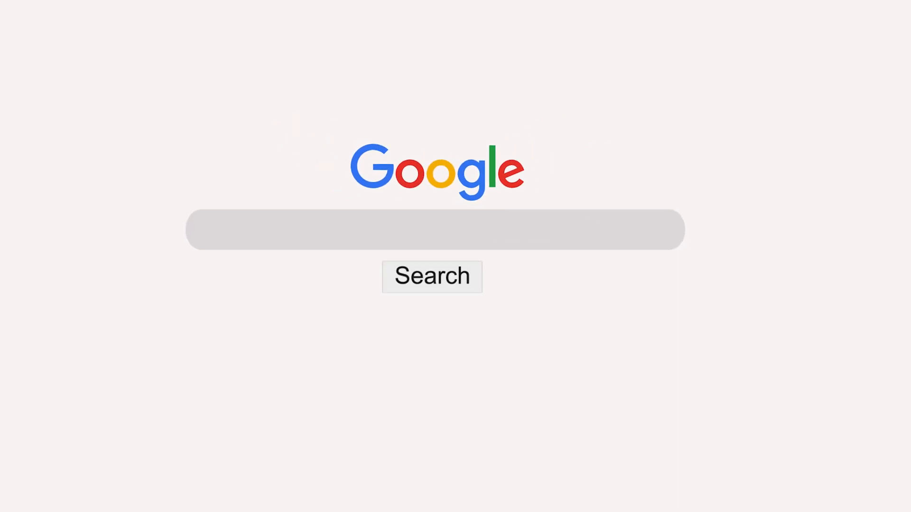
- Search the Start menu for 'settings' and launch the Settings app
type("m")
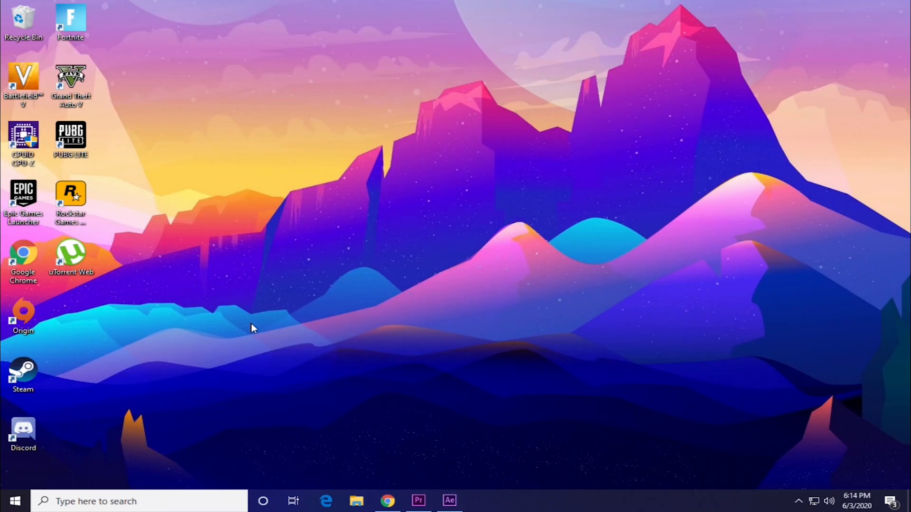
left_click(17, 502)
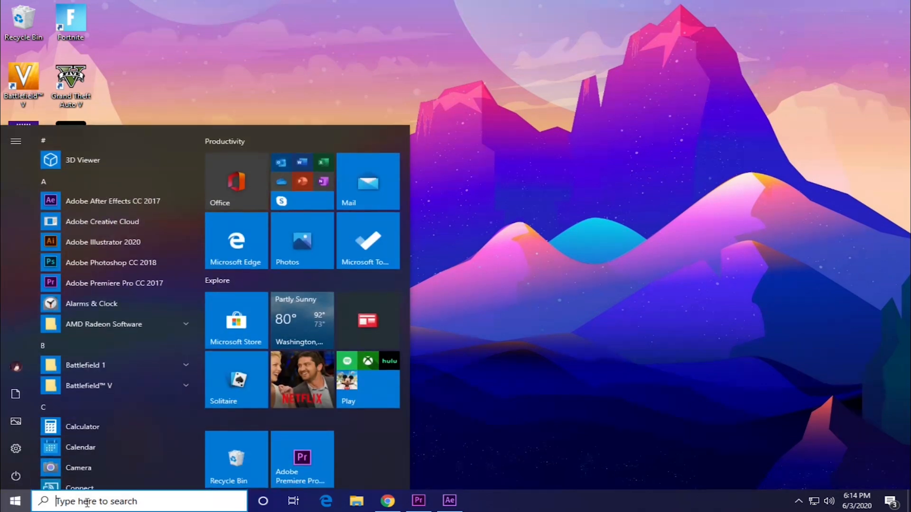
type("settings")
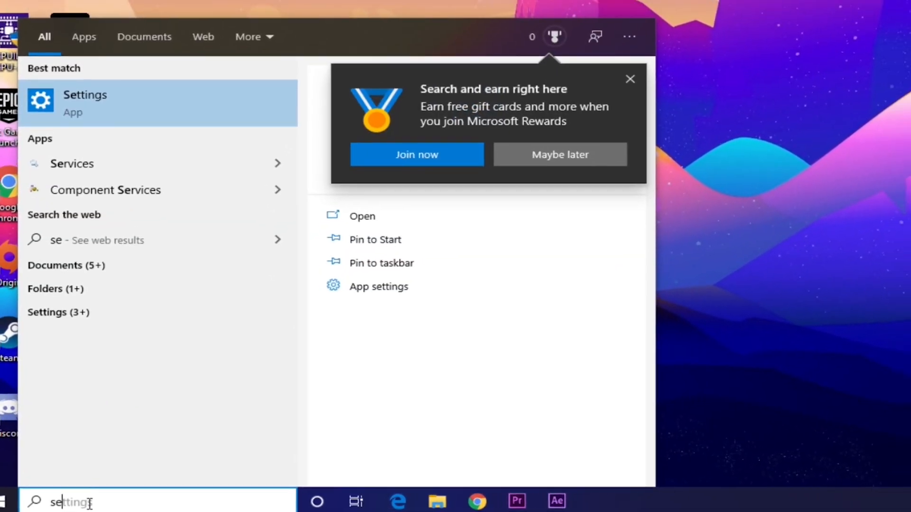
left_click(85, 95)
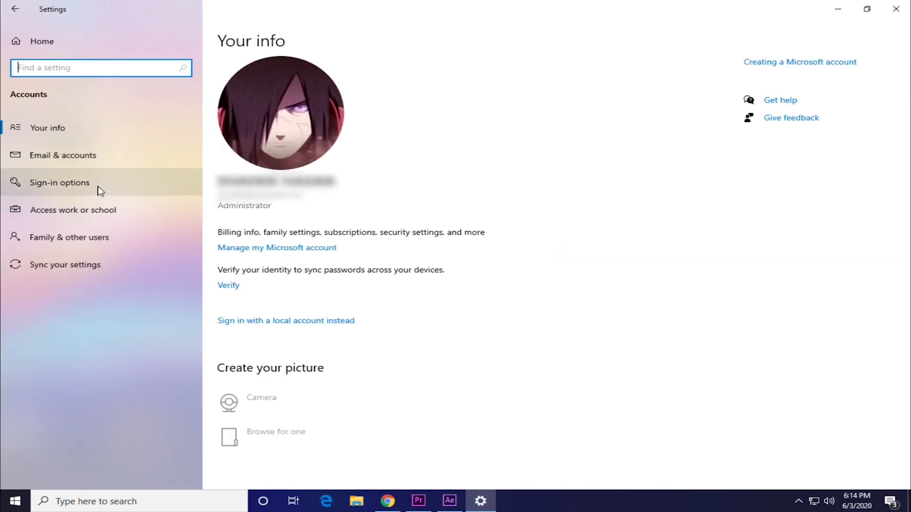
- In Family & other users, add a child member by creating a new email address
left_click(70, 238)
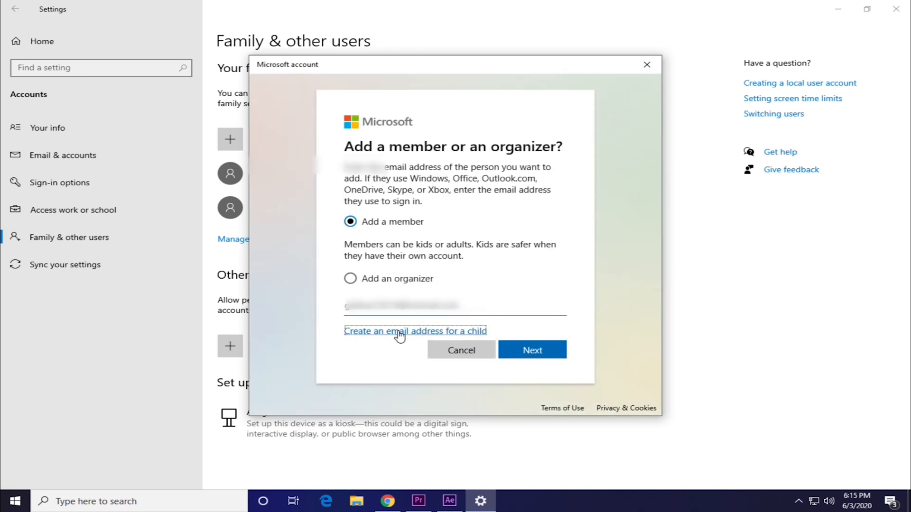
left_click(532, 350)
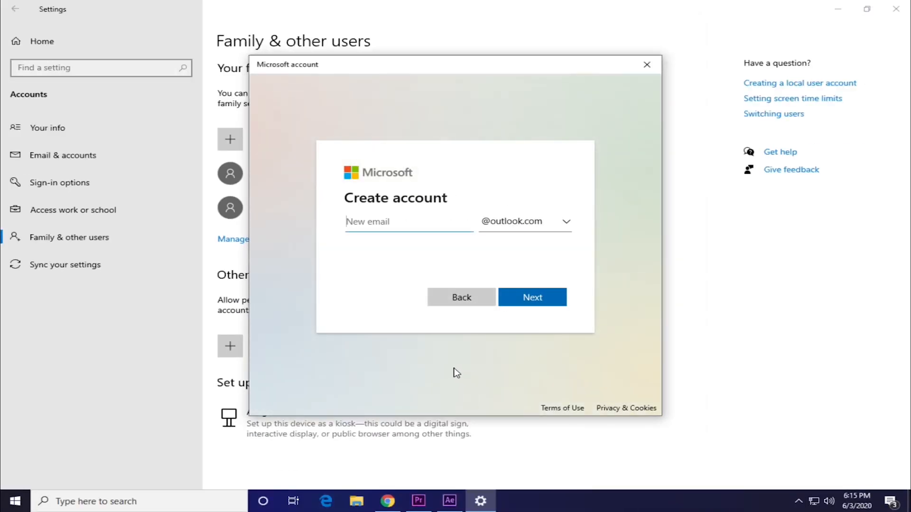
left_click(647, 65)
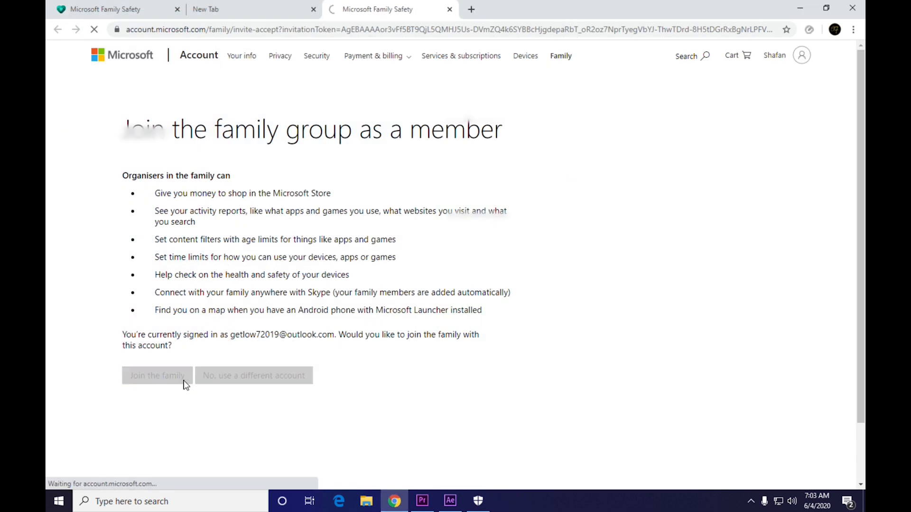
- Accept the family invitation and sign in, then open the family settings website from Family options
left_click(156, 376)
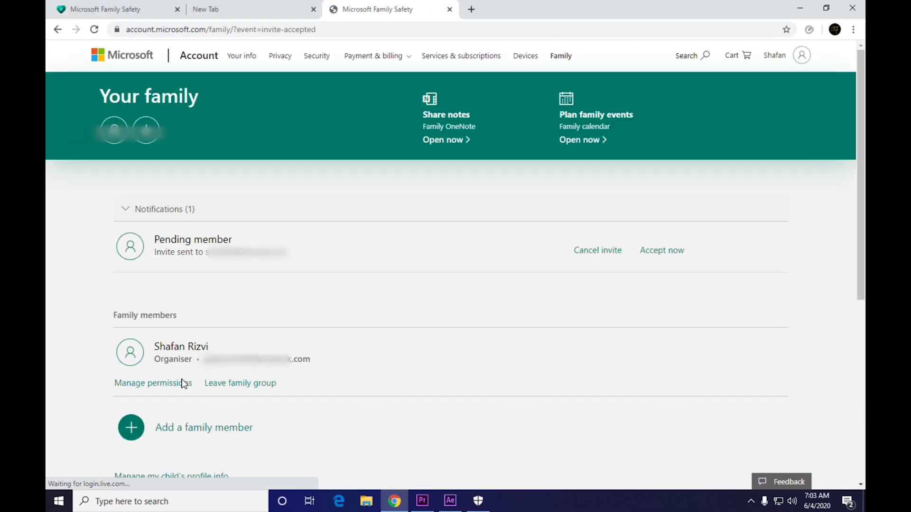
left_click(662, 250)
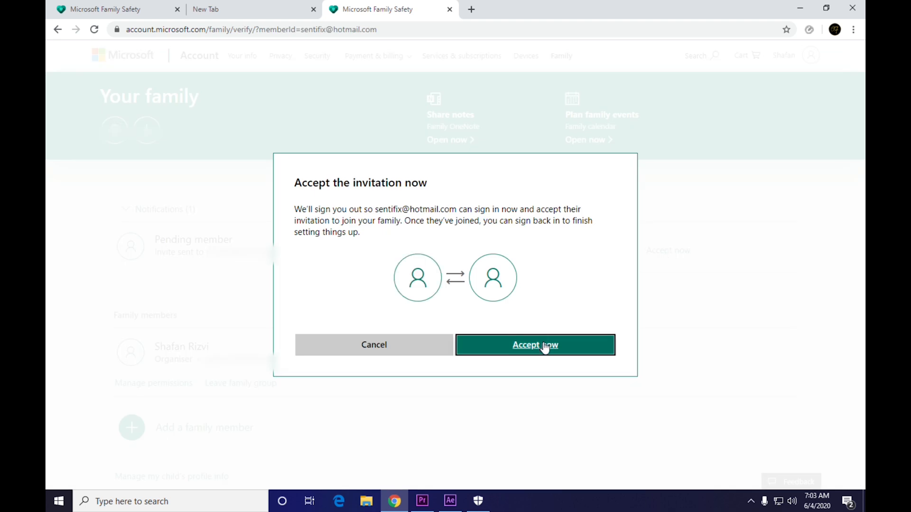
left_click(535, 345)
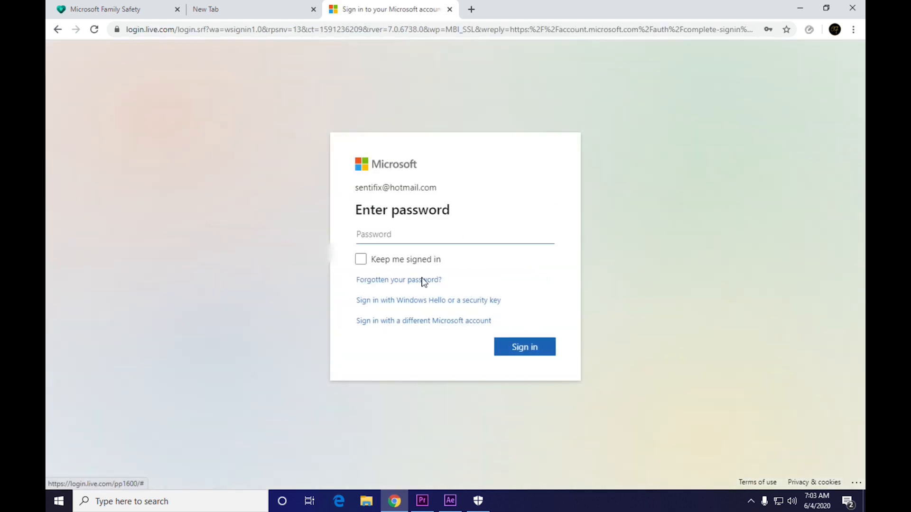
left_click(455, 234)
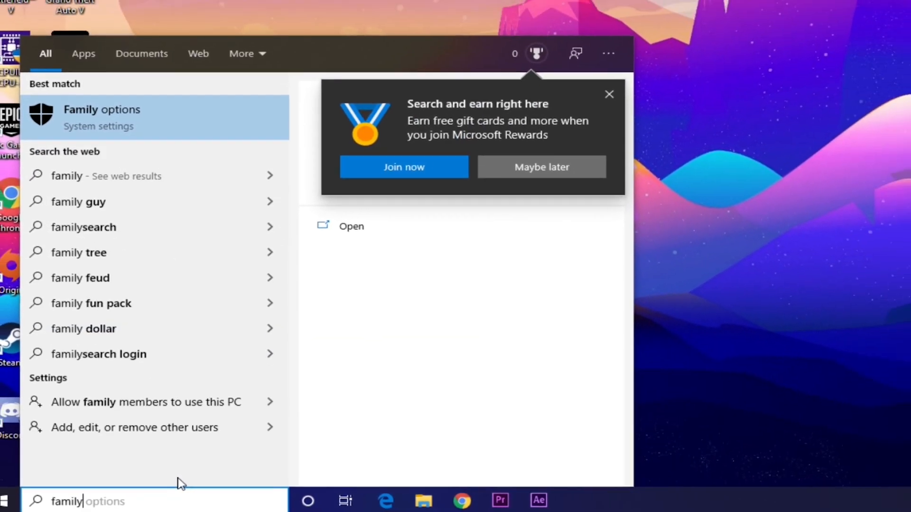
left_click(101, 118)
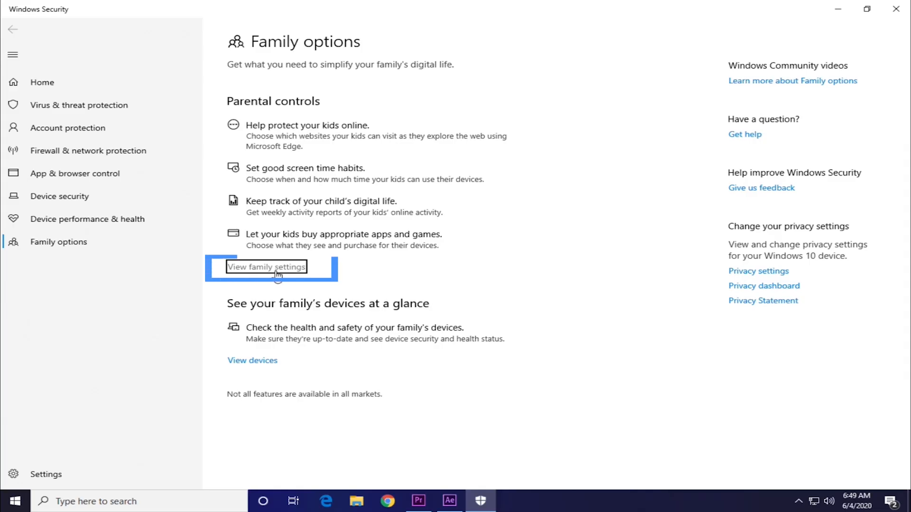
left_click(266, 267)
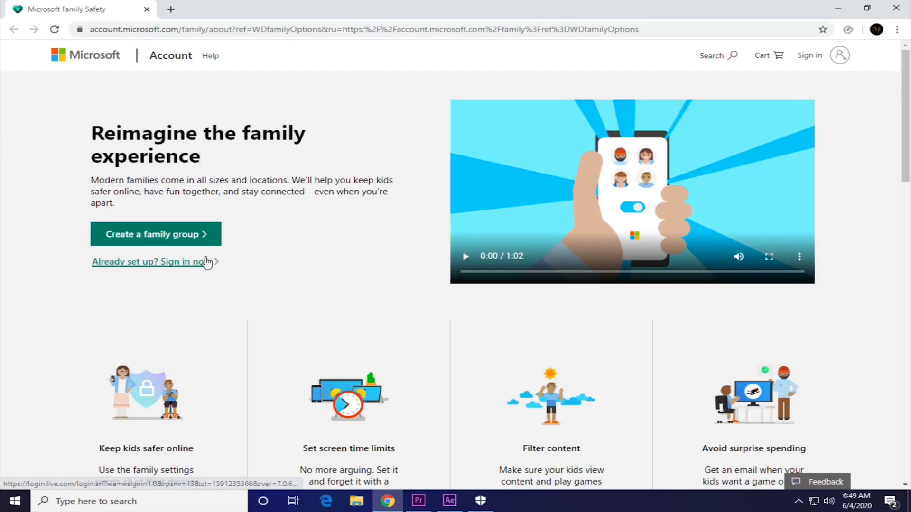
- Turn on 'Use one schedule for all devices' in the child's screen time settings and review the weekly grid
left_click(152, 261)
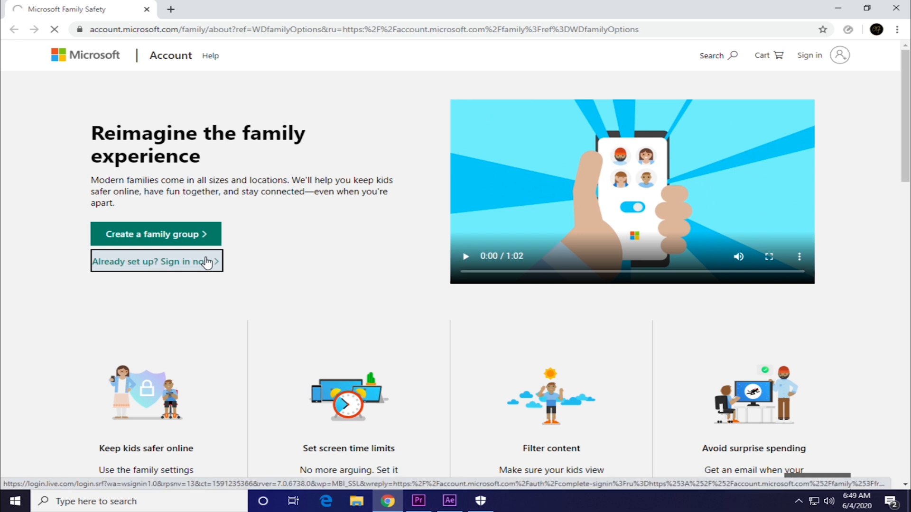
left_click(156, 261)
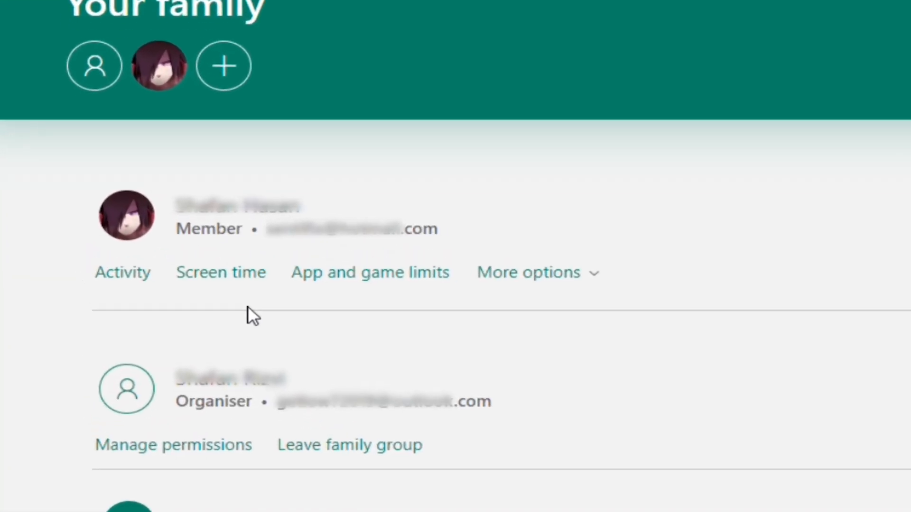
left_click(221, 272)
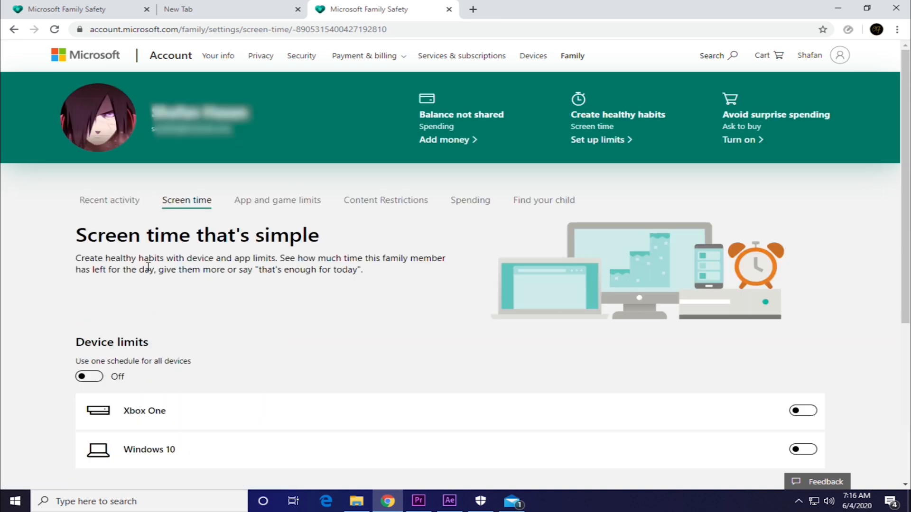
scroll("down", 3)
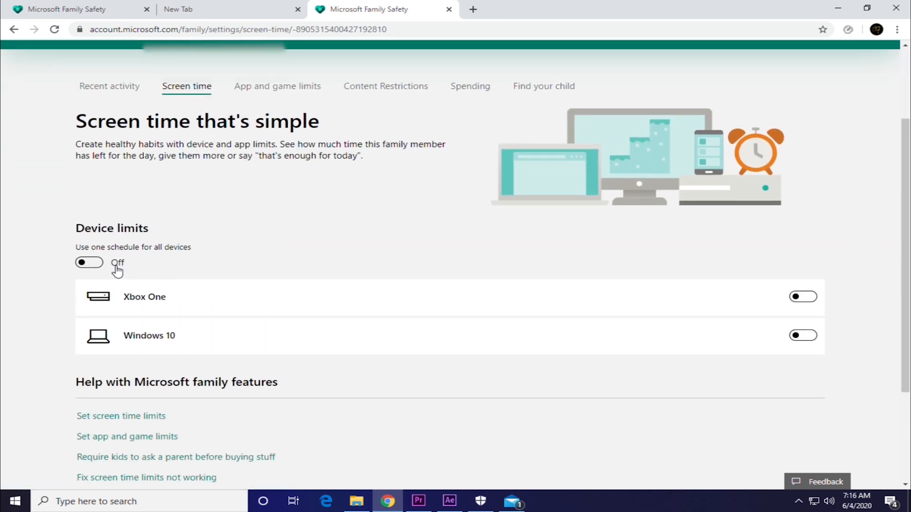
left_click(89, 262)
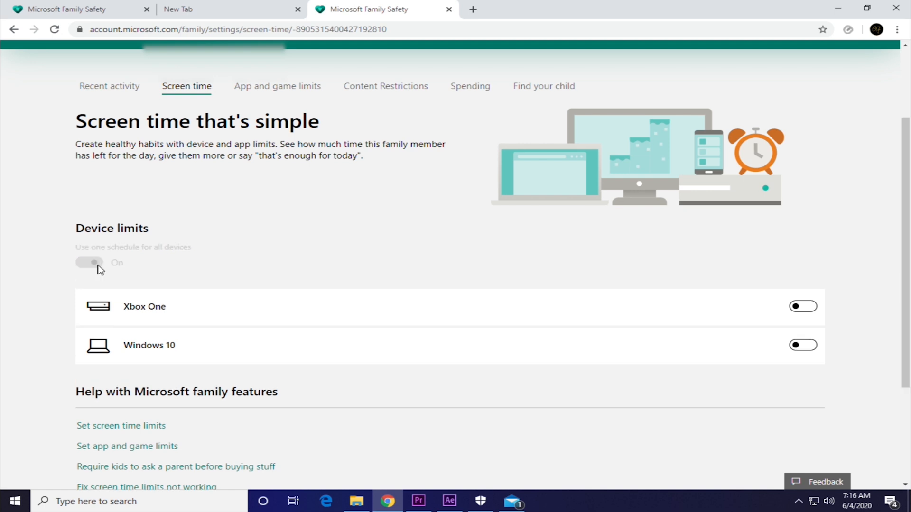
left_click(88, 262)
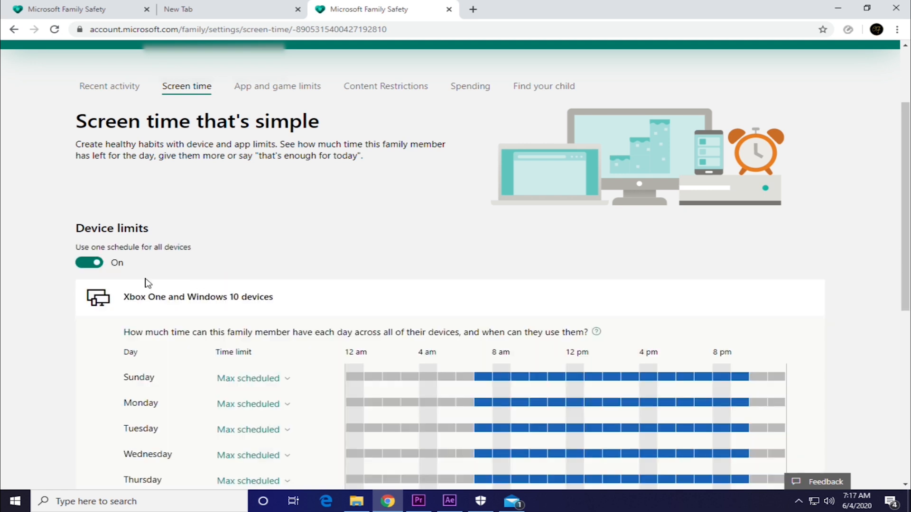
scroll("down", 3)
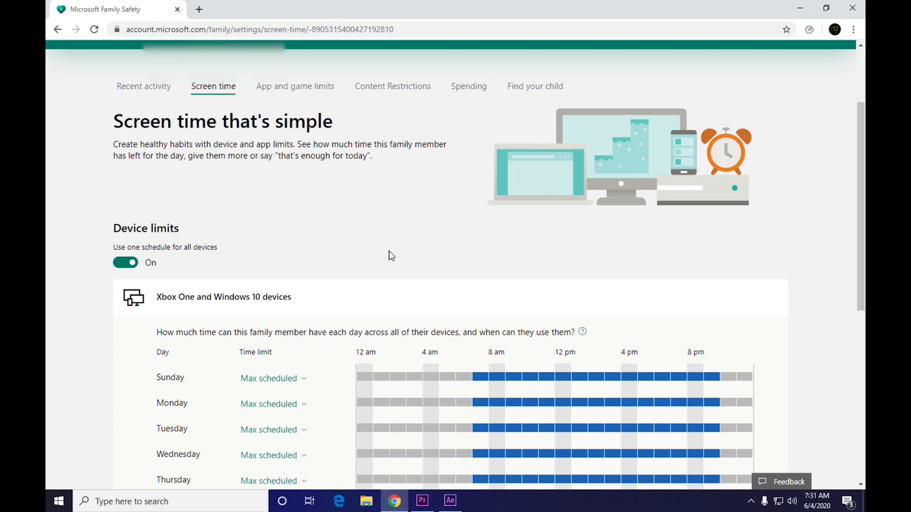
scroll("down", 3)
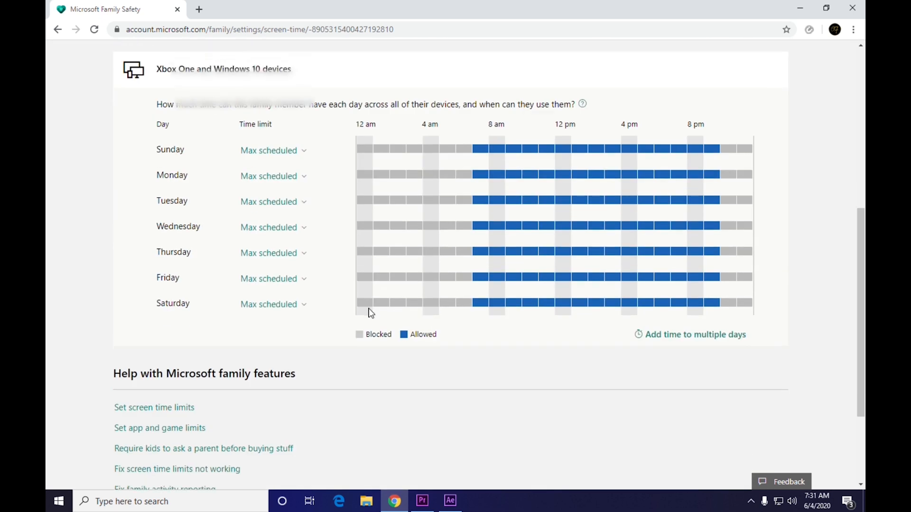
scroll("up", 3)
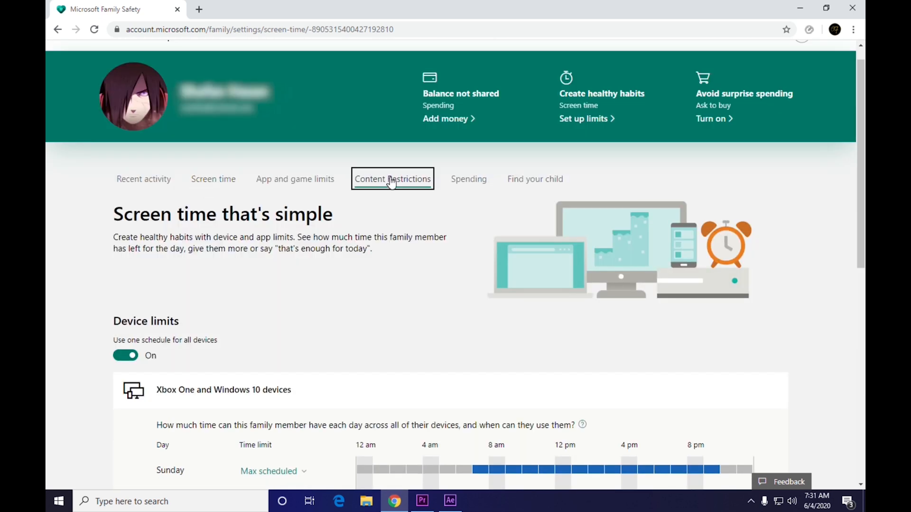
- Turn on 'Block inappropriate websites' in the child's content restrictions
left_click(392, 179)
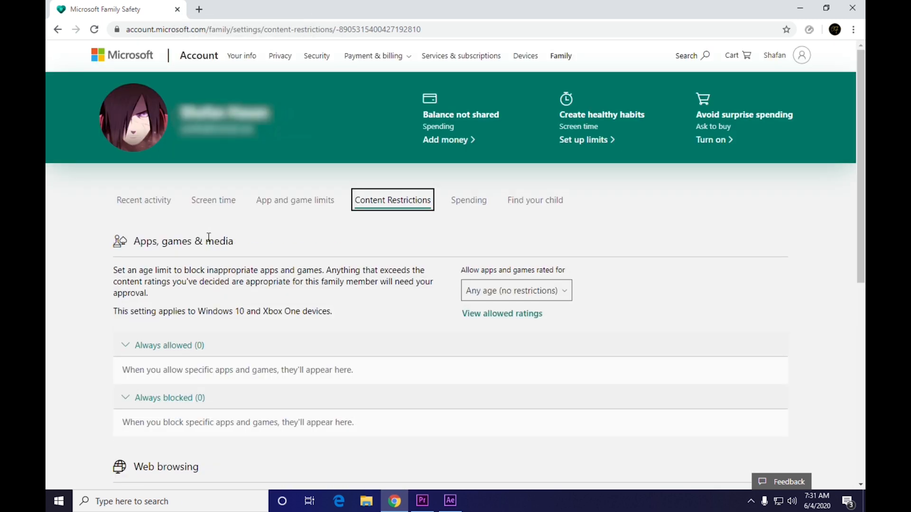
scroll("down", 3)
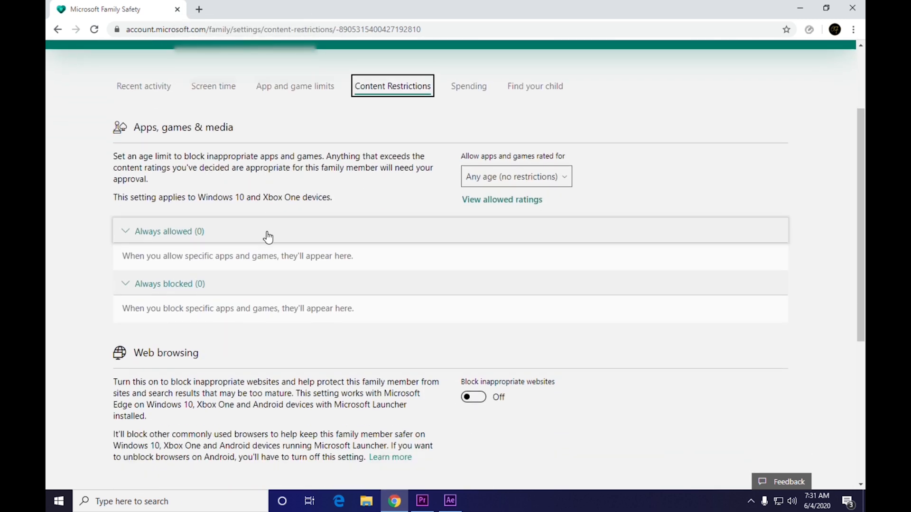
left_click(516, 177)
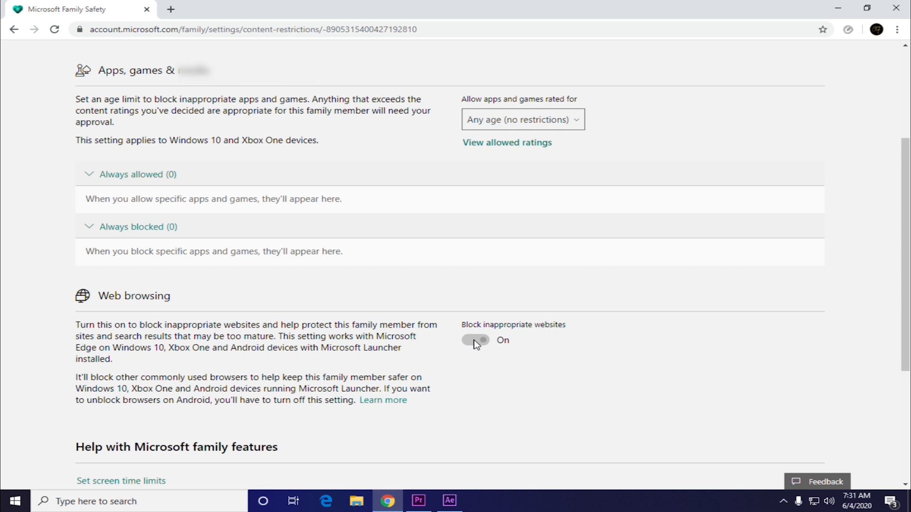
left_click(475, 341)
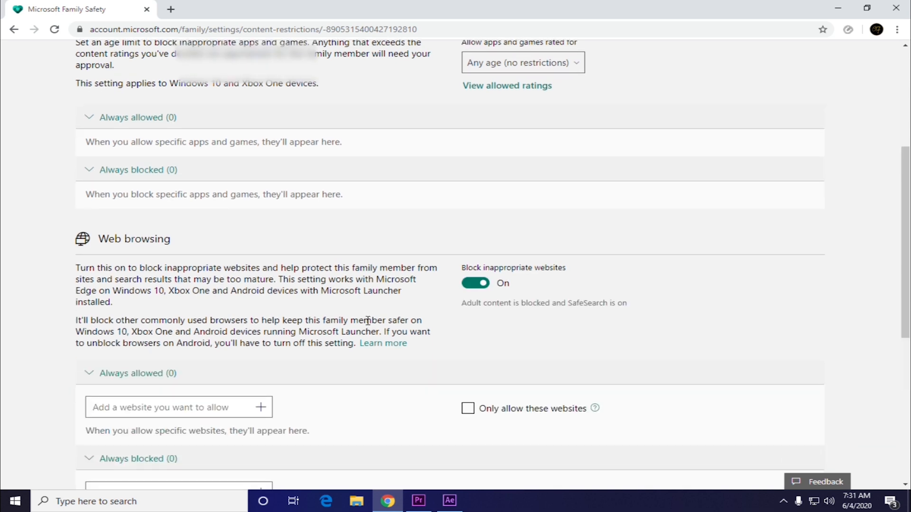
left_click(131, 170)
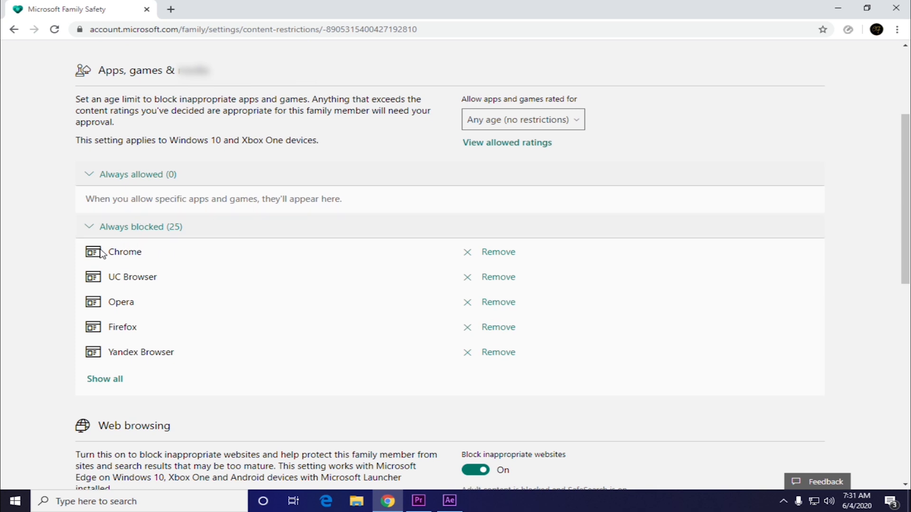
mouse_move(150, 367)
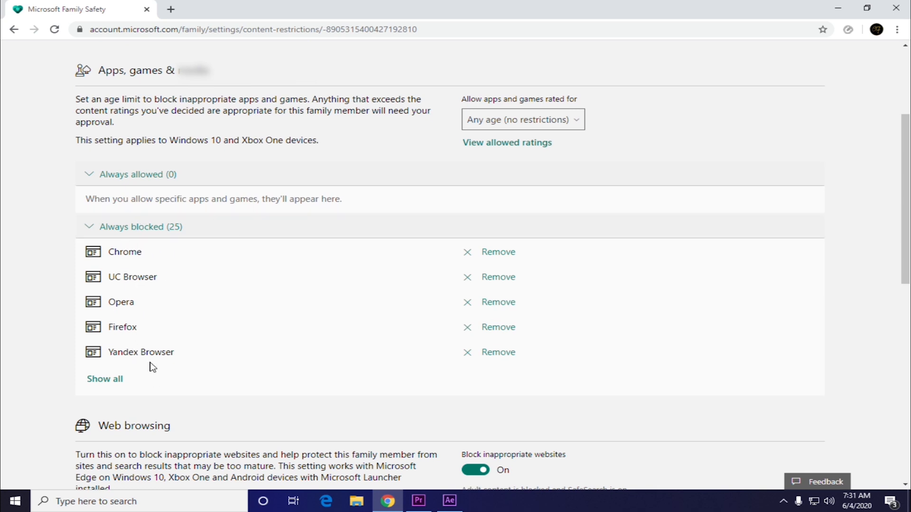
- Type 'xyz' and 'zy' into the always-allowed website box
scroll("up", 3)
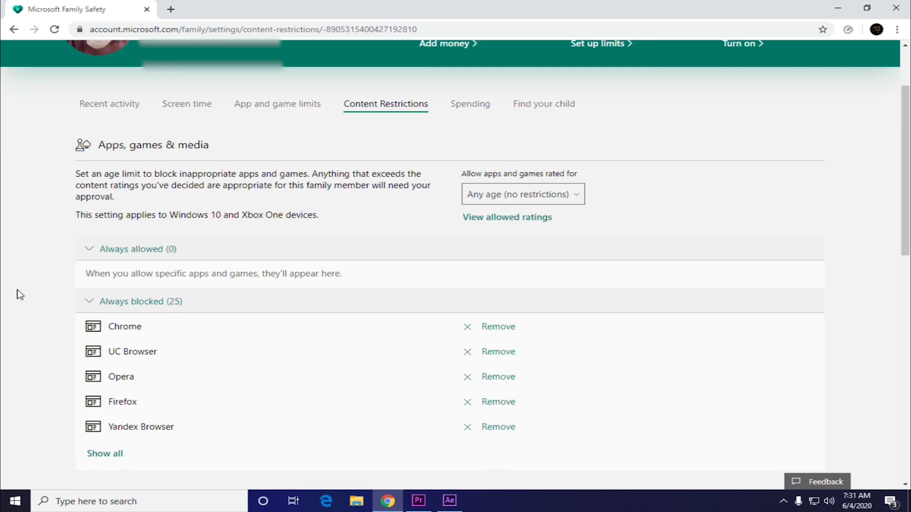
scroll("down", 3)
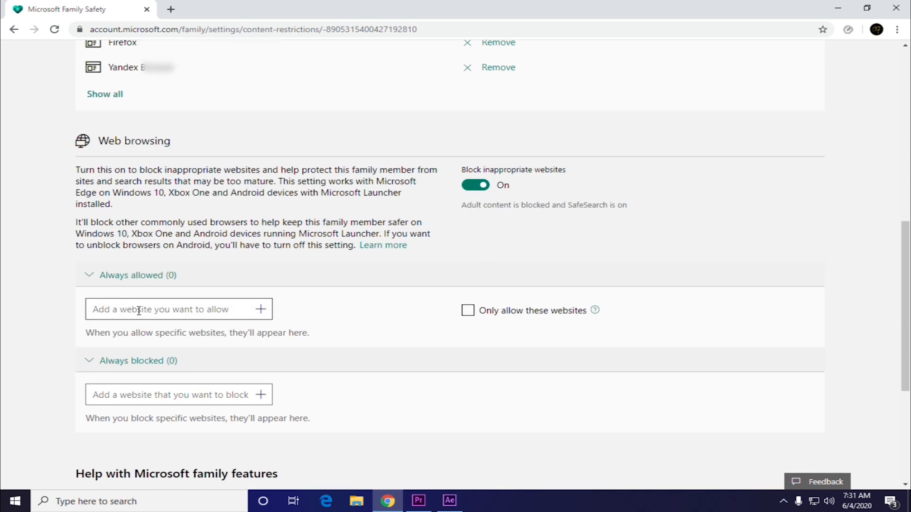
left_click(160, 309)
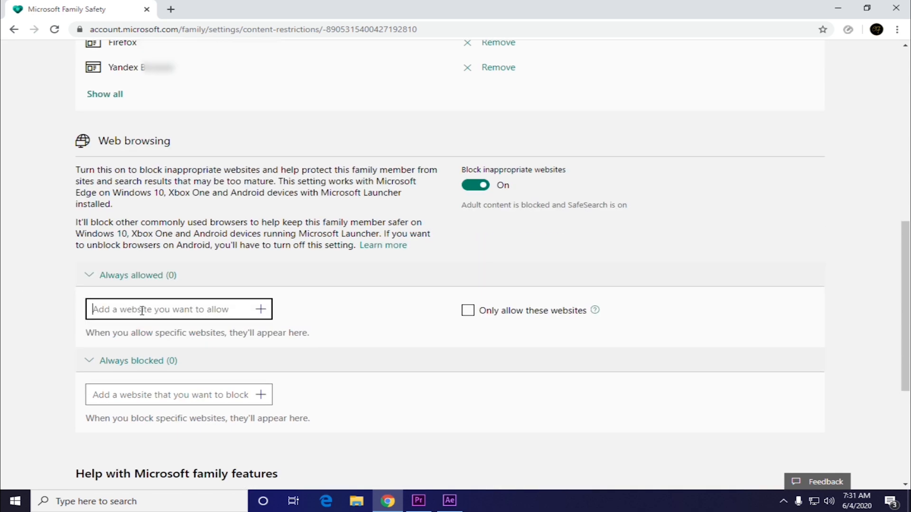
type("xyz")
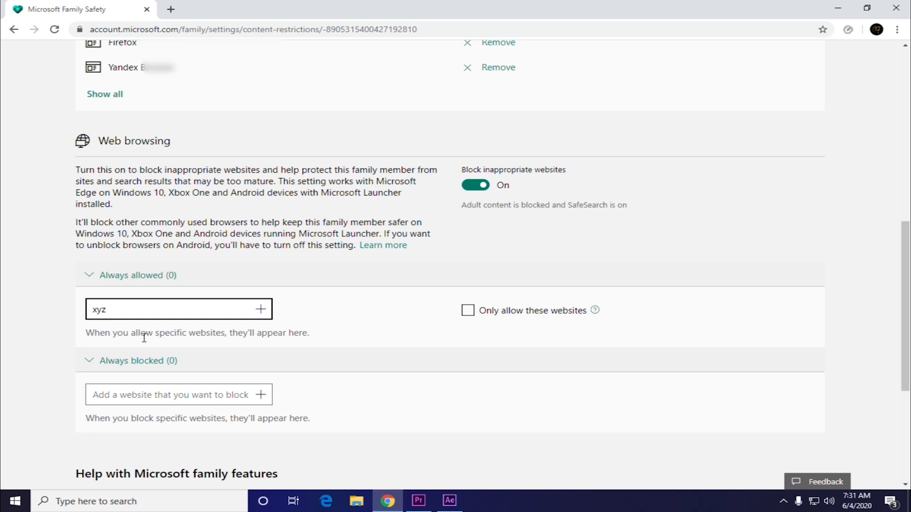
type("zy")
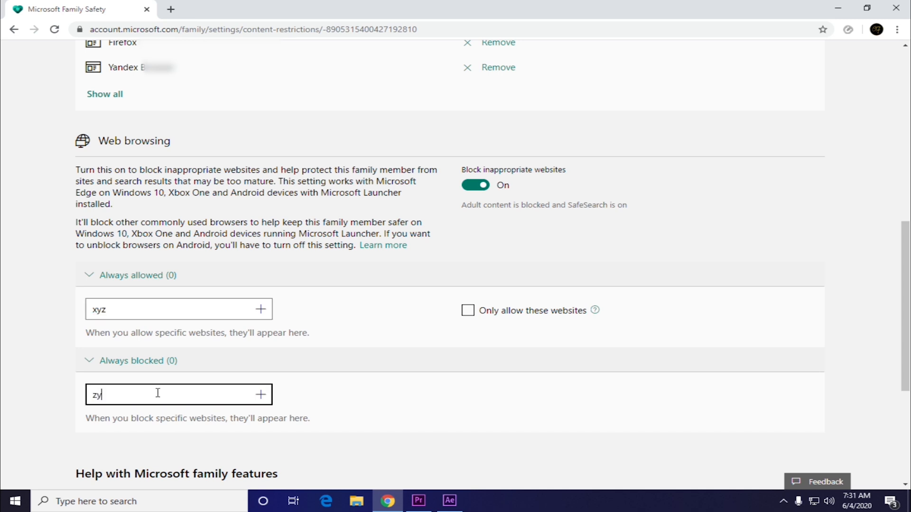